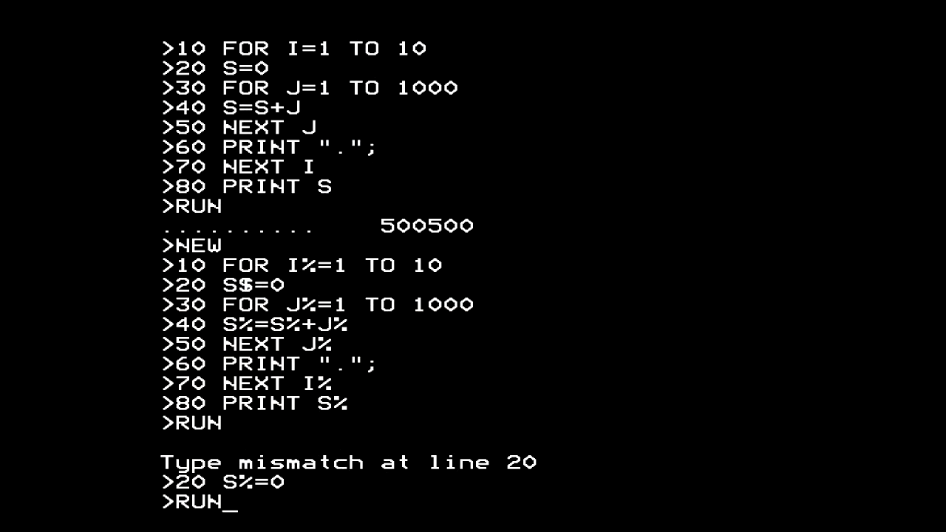
Rerun the sum program with line 20 fixed as S%=0, starting the progress dots.
key(Return)
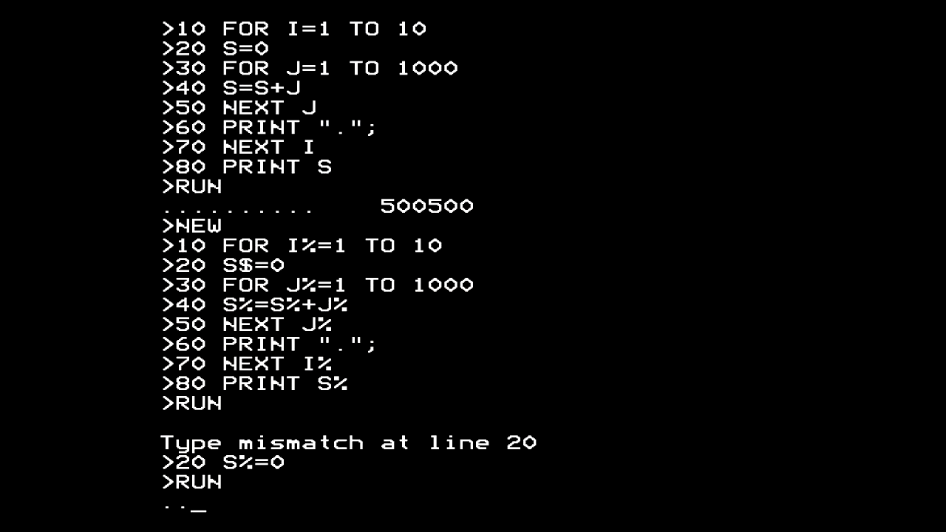